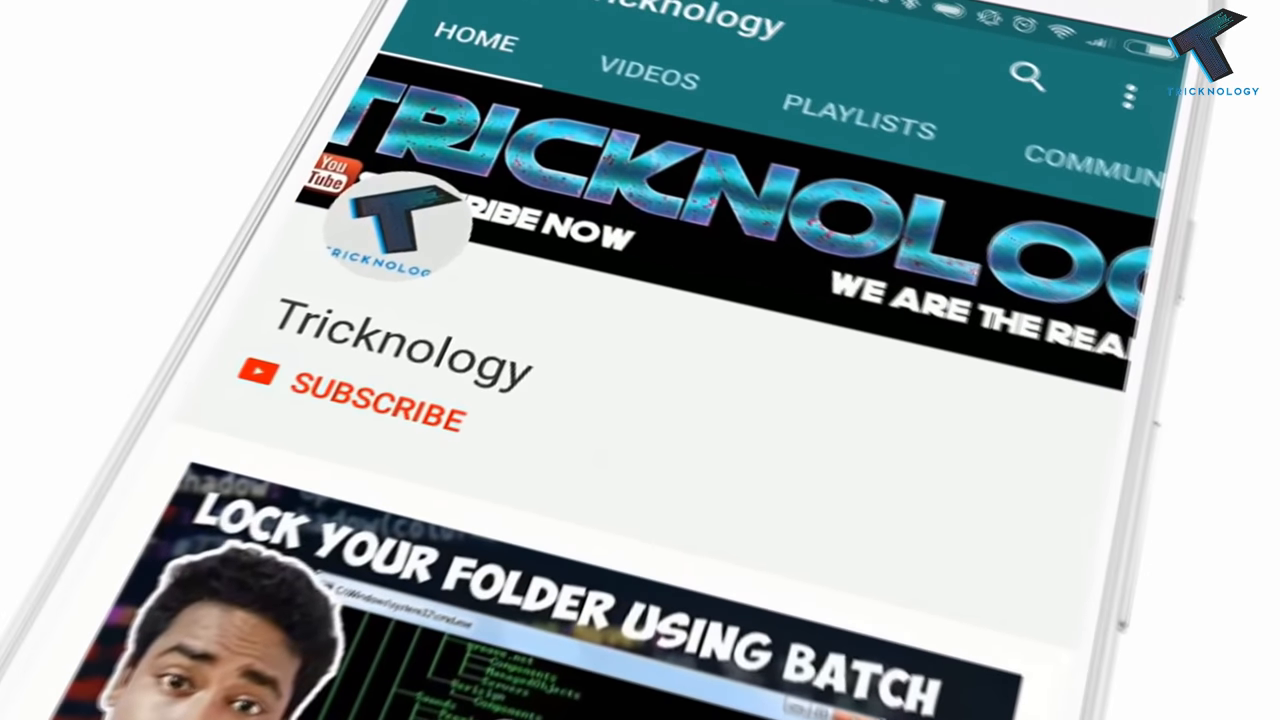
Step: Launch Windows Settings from the Start menu to reach its home page of categories
click(370, 410)
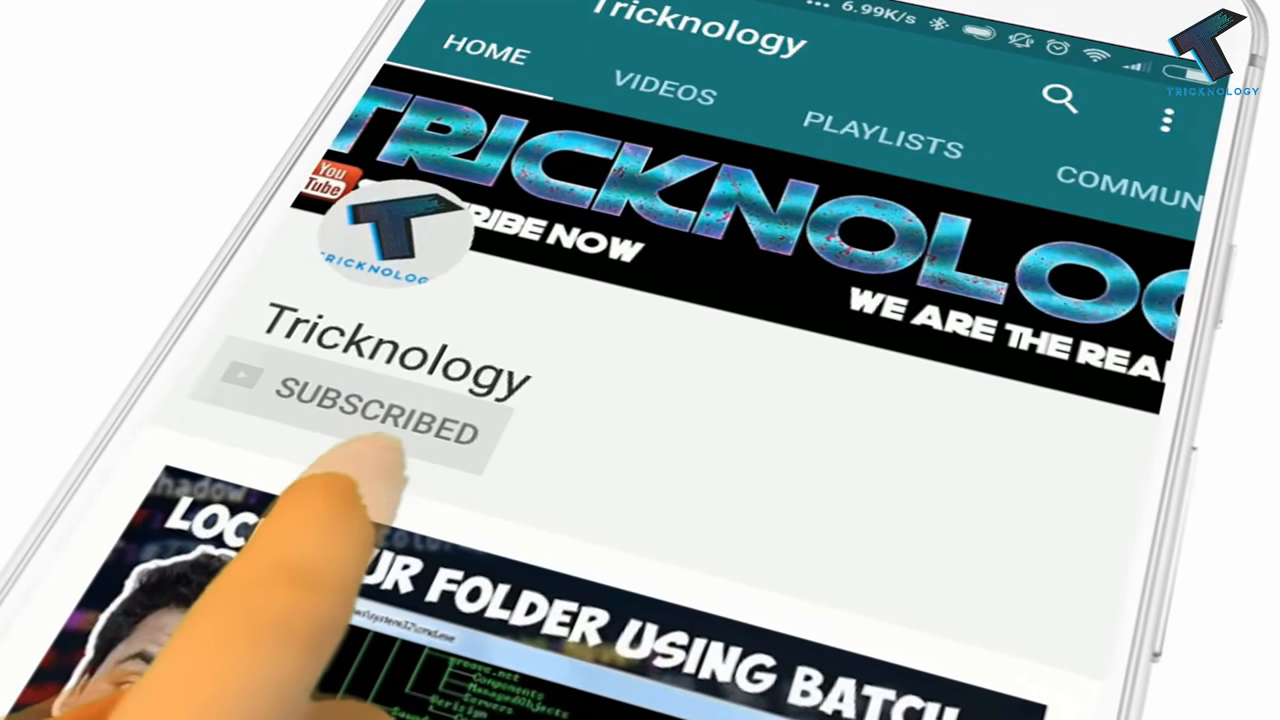
click(364, 414)
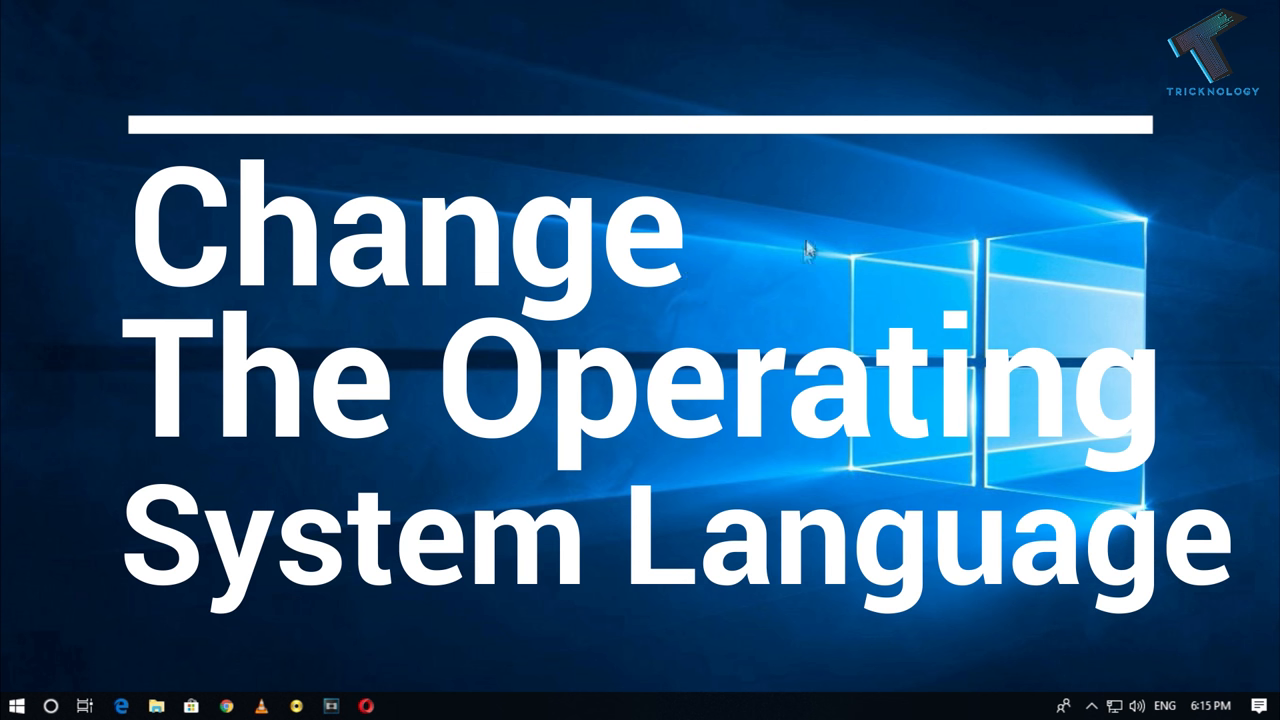
mouse_move(676, 316)
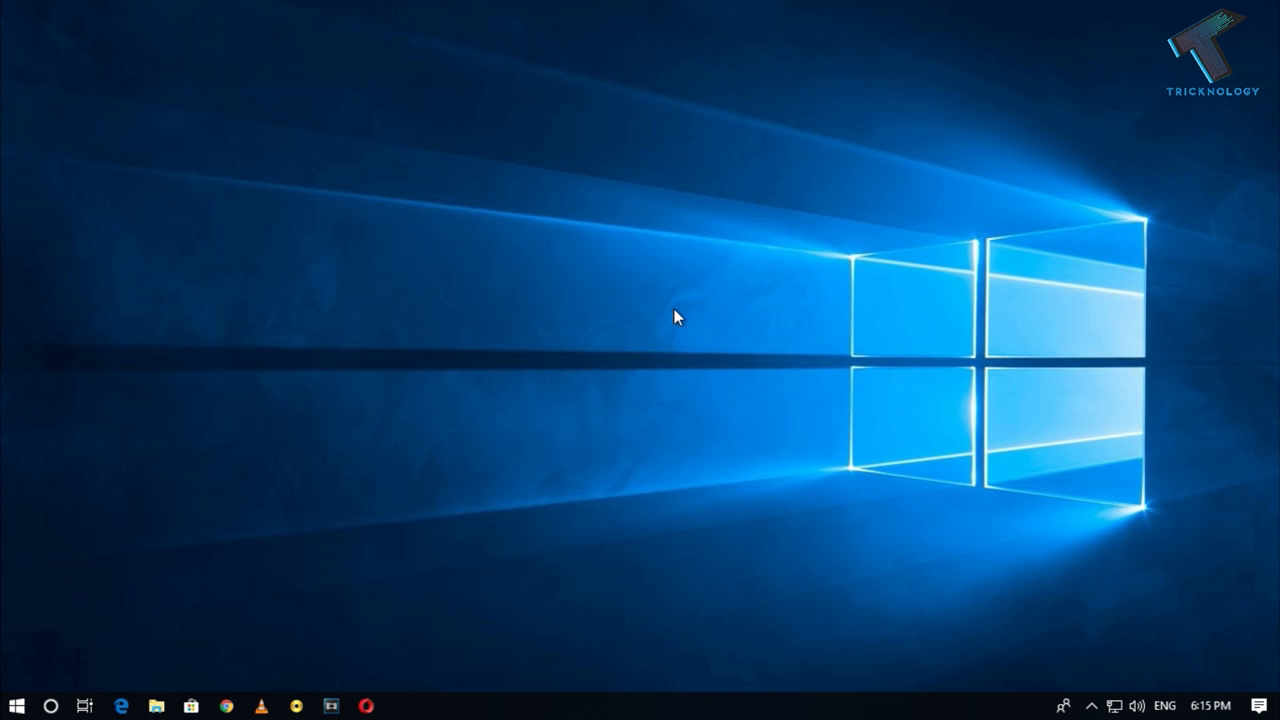
mouse_move(60, 640)
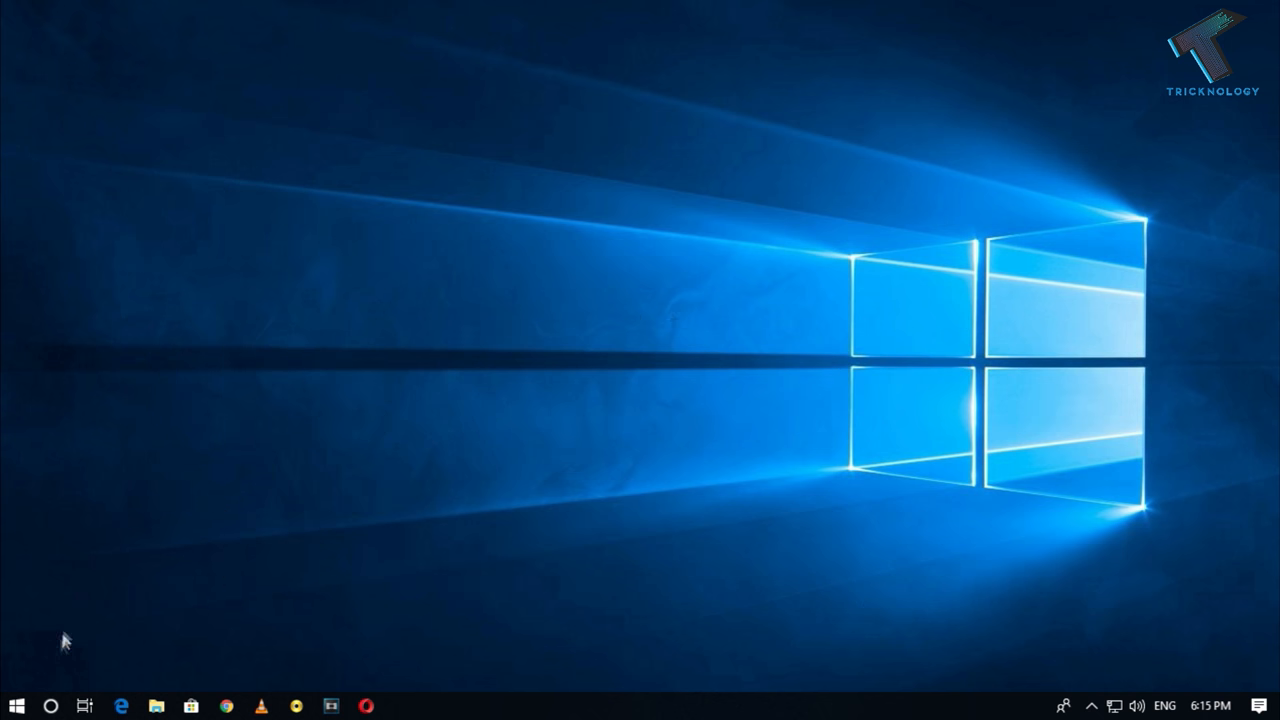
click(12, 704)
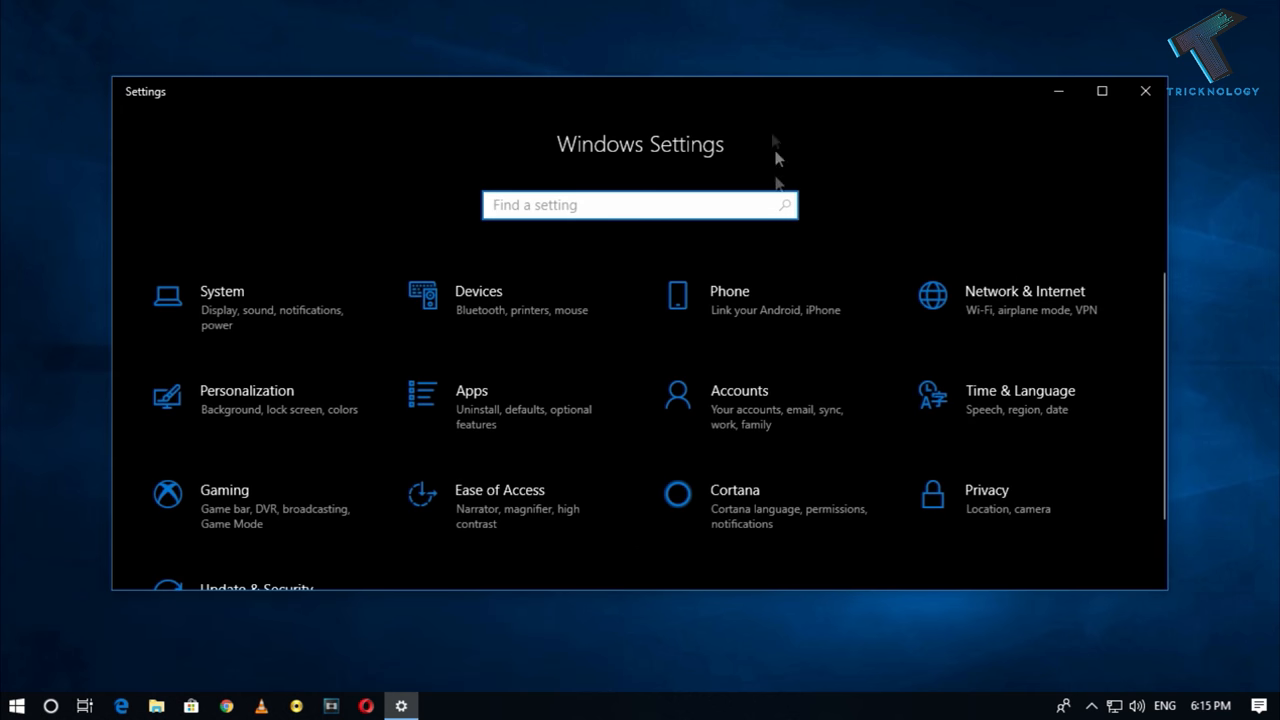
mouse_move(896, 328)
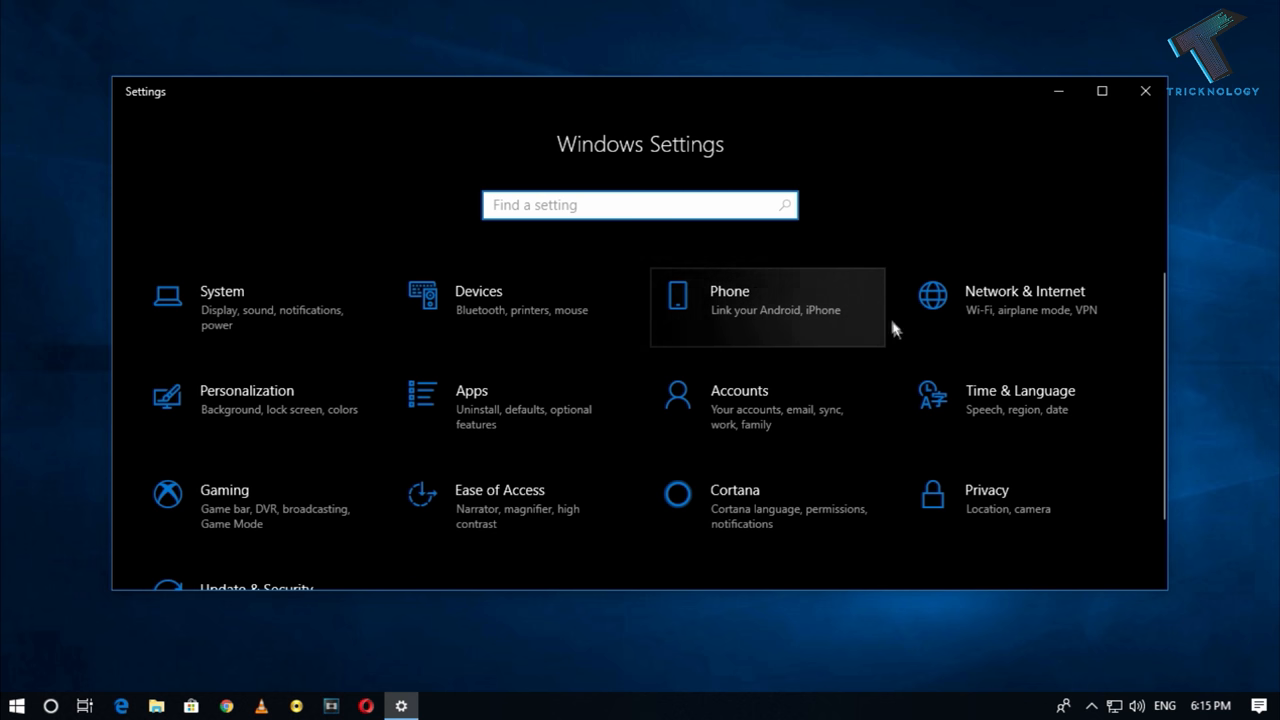
mouse_move(1056, 412)
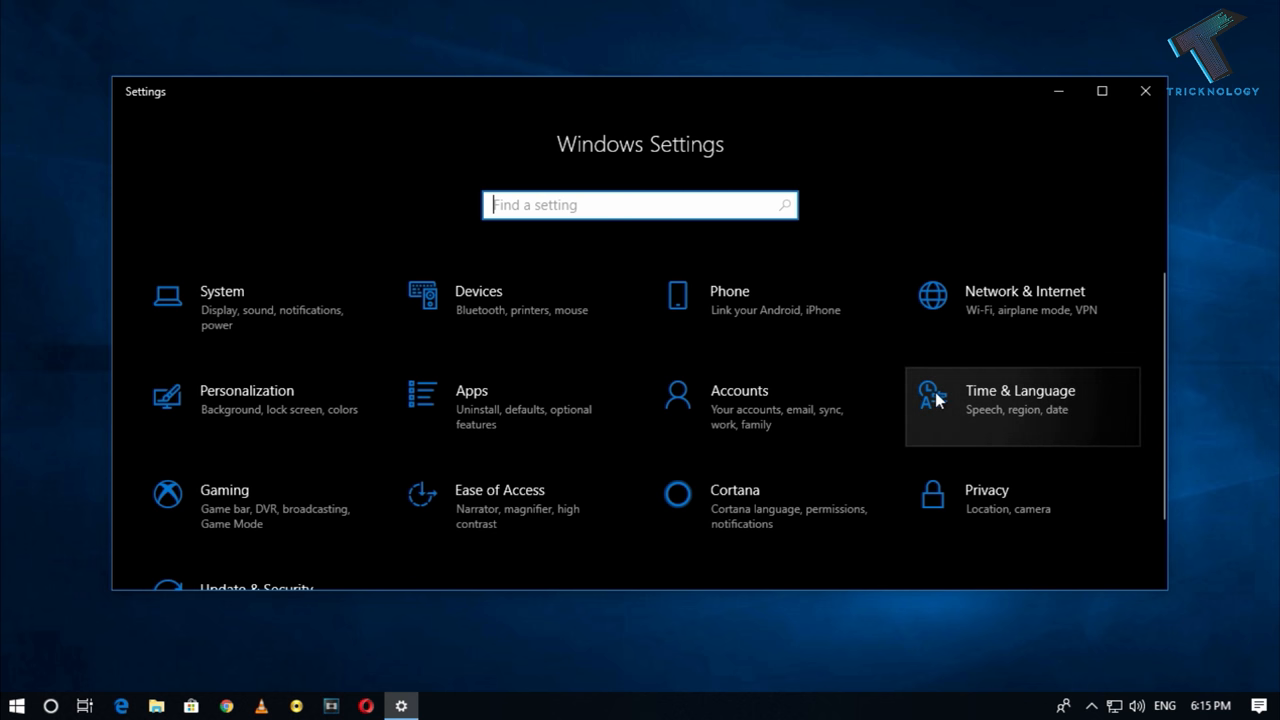
Step: Go to Region & language and keep English (United States) as the current display language
click(1020, 406)
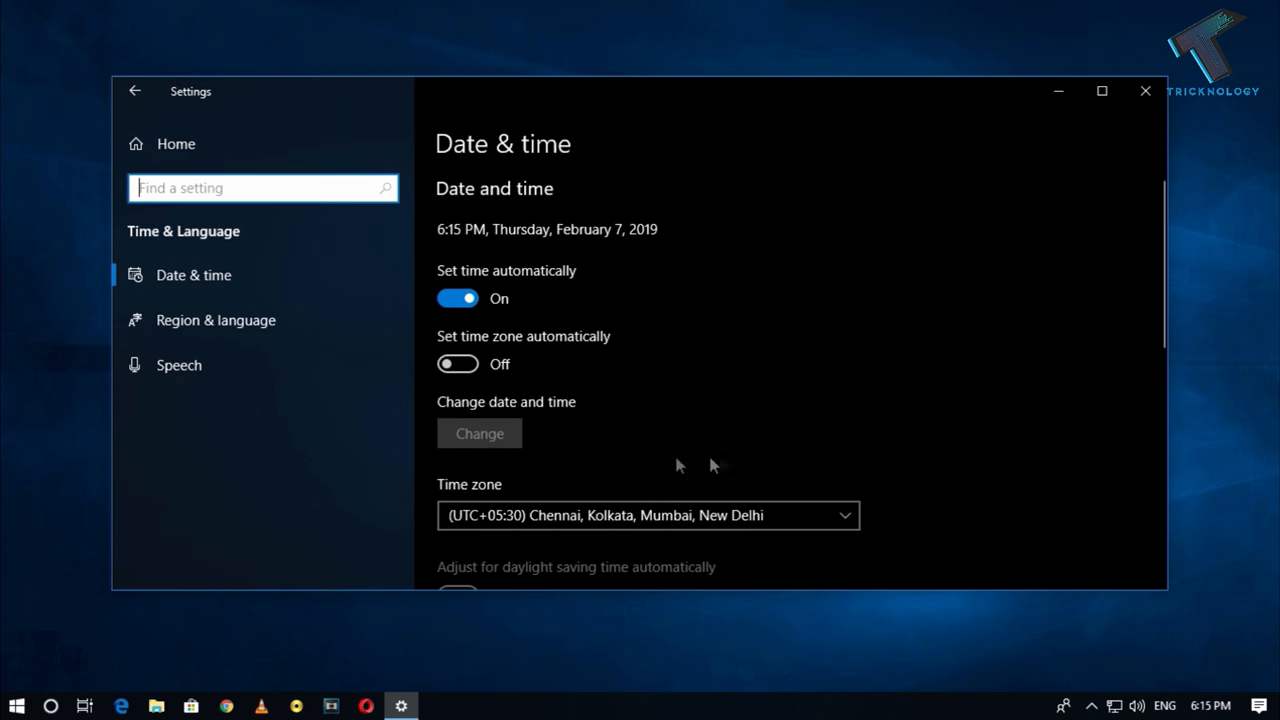
mouse_move(188, 332)
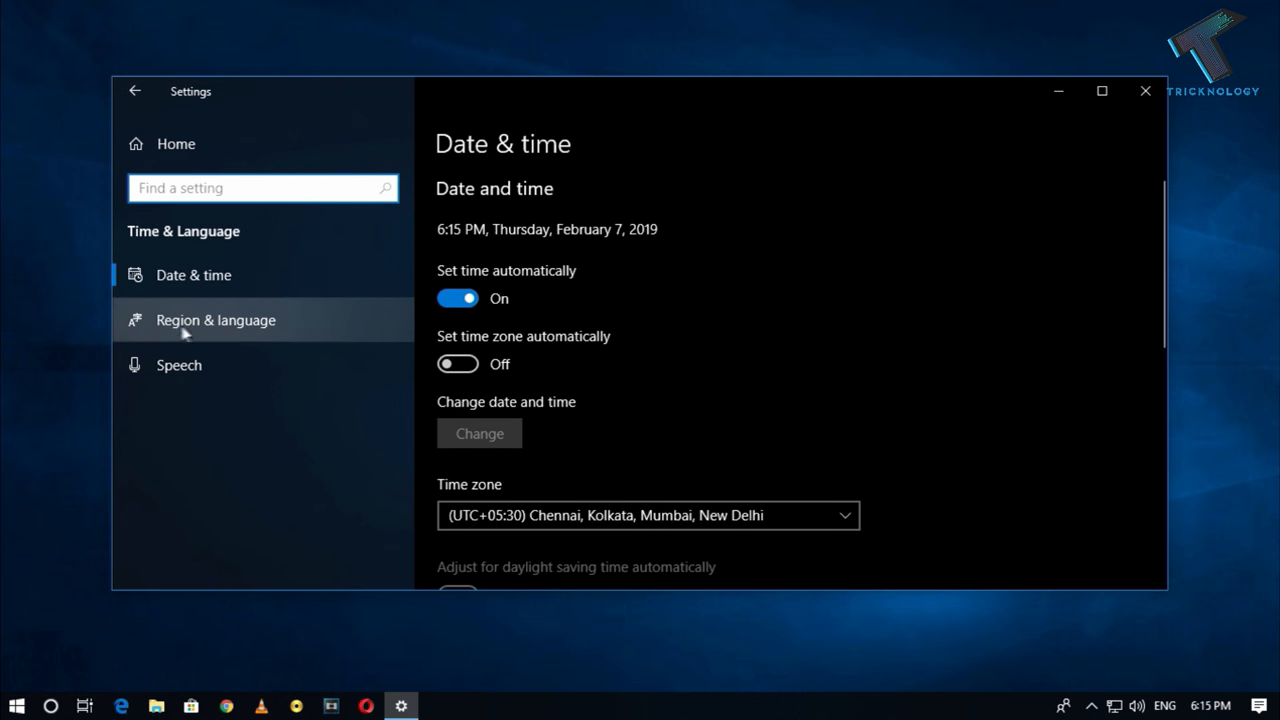
mouse_move(232, 340)
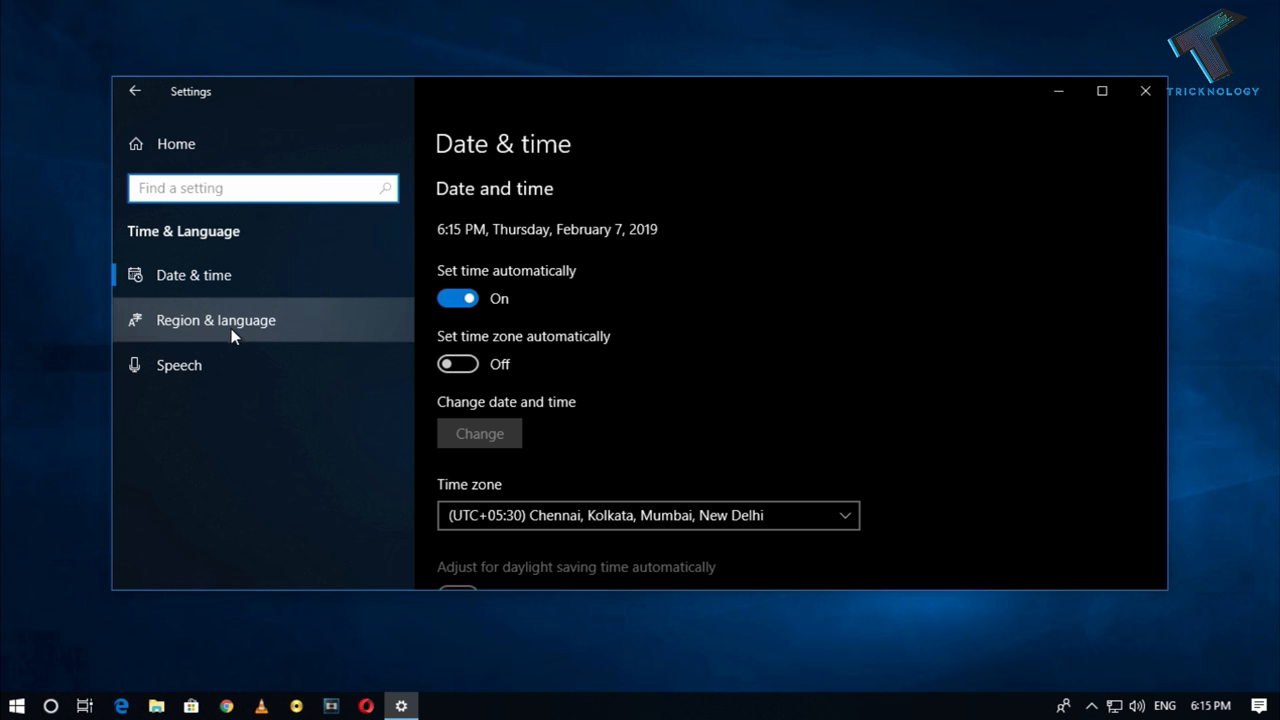
mouse_move(262, 334)
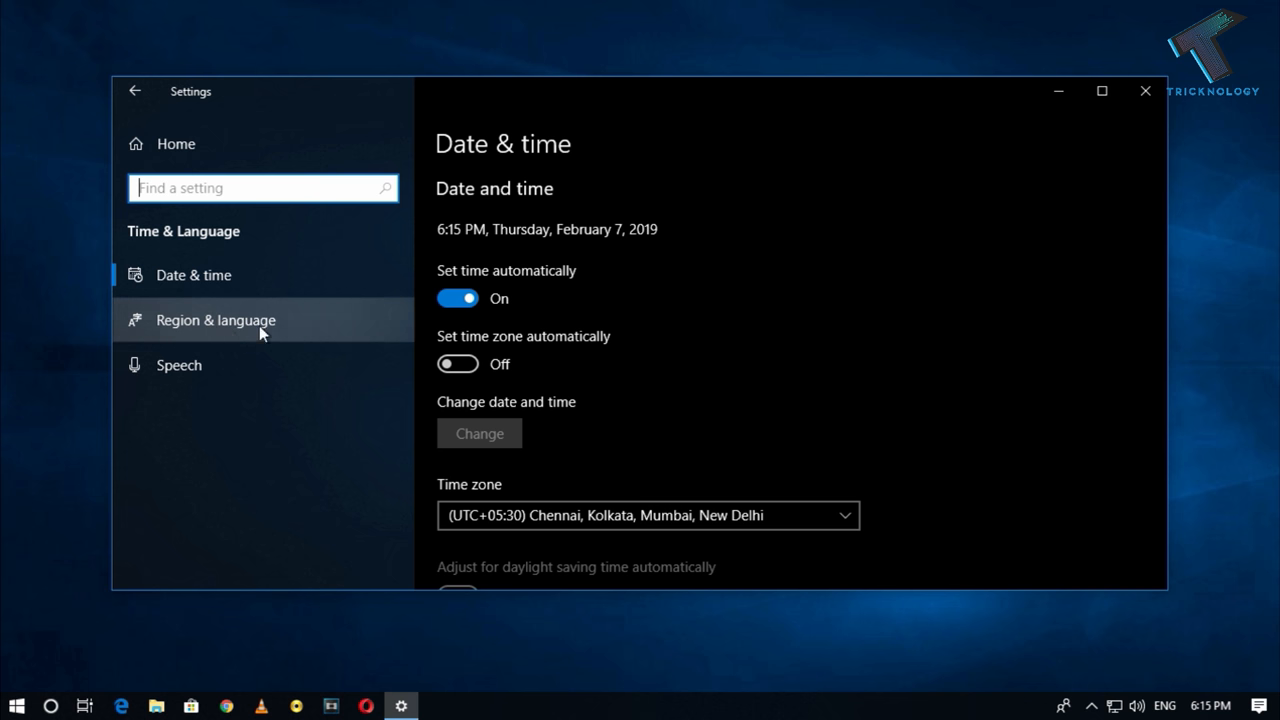
click(216, 320)
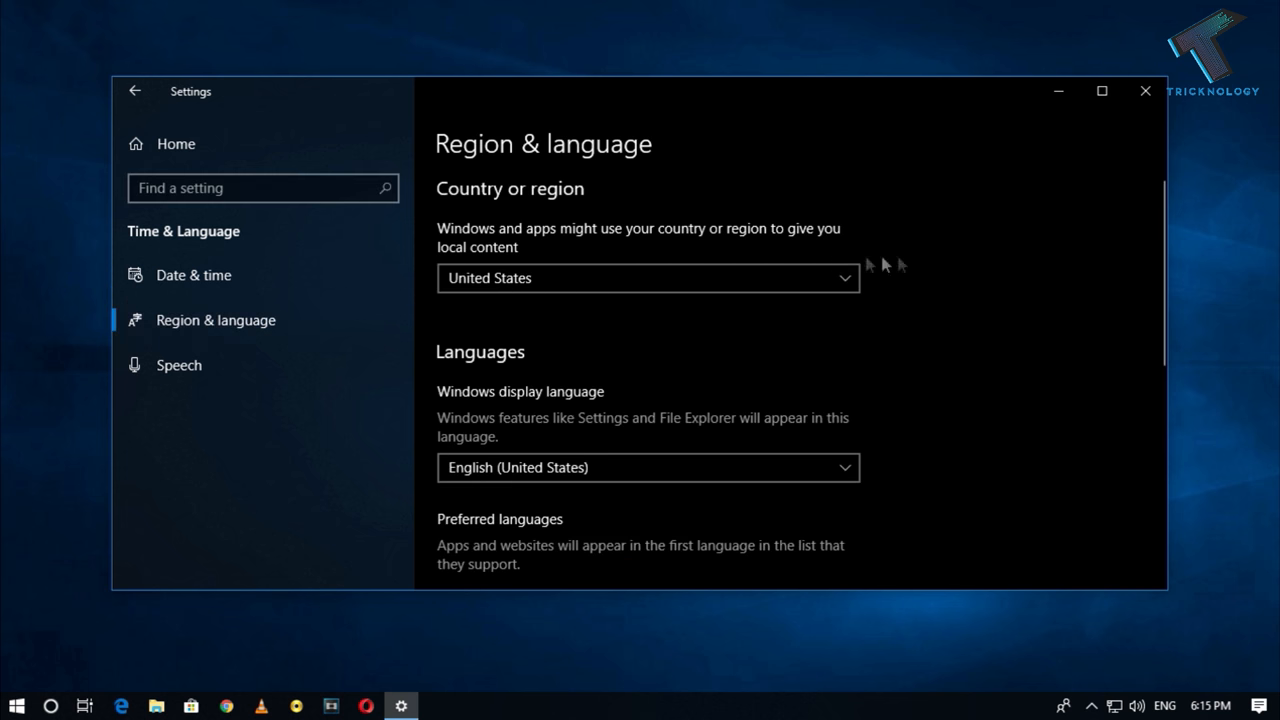
scroll(down, 3)
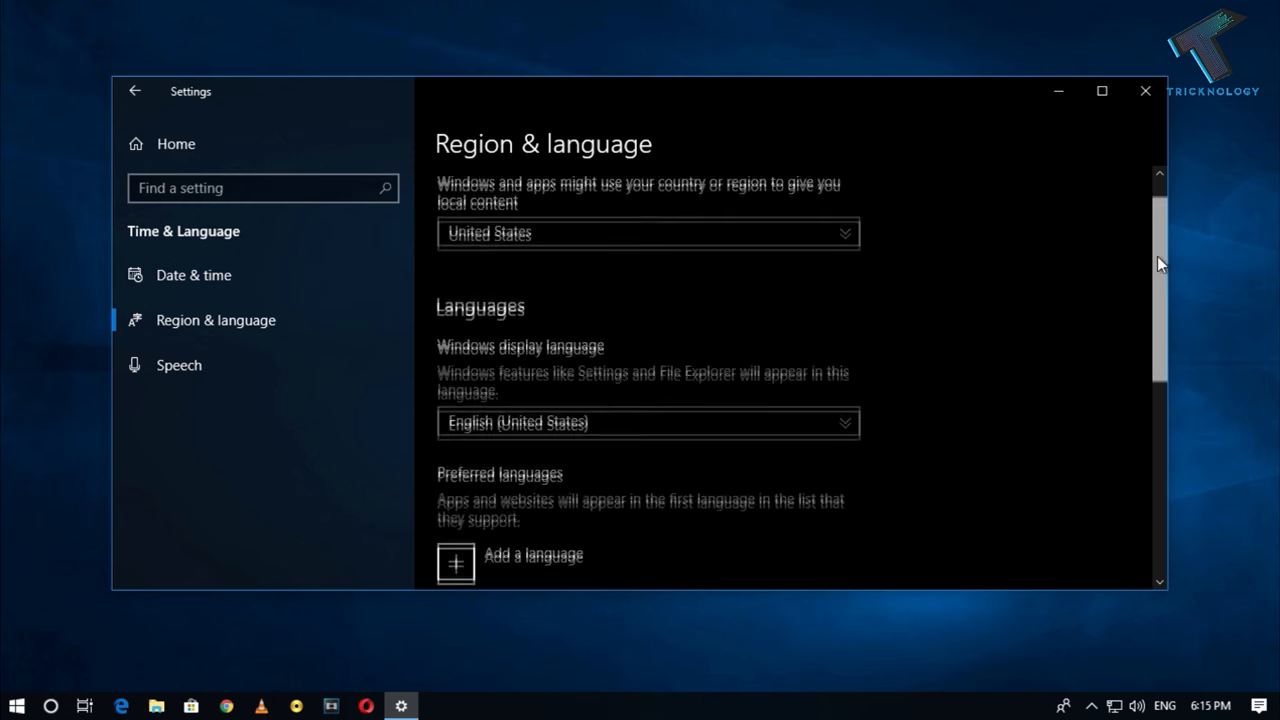
click(648, 424)
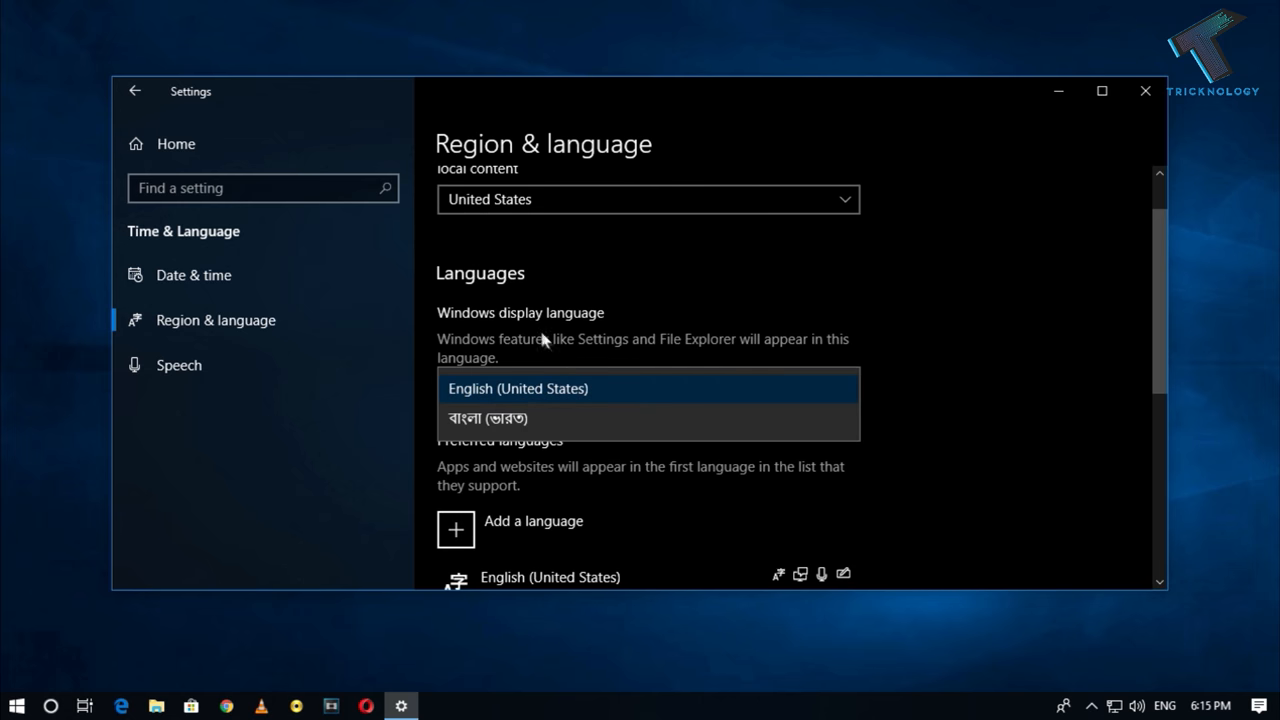
mouse_move(548, 412)
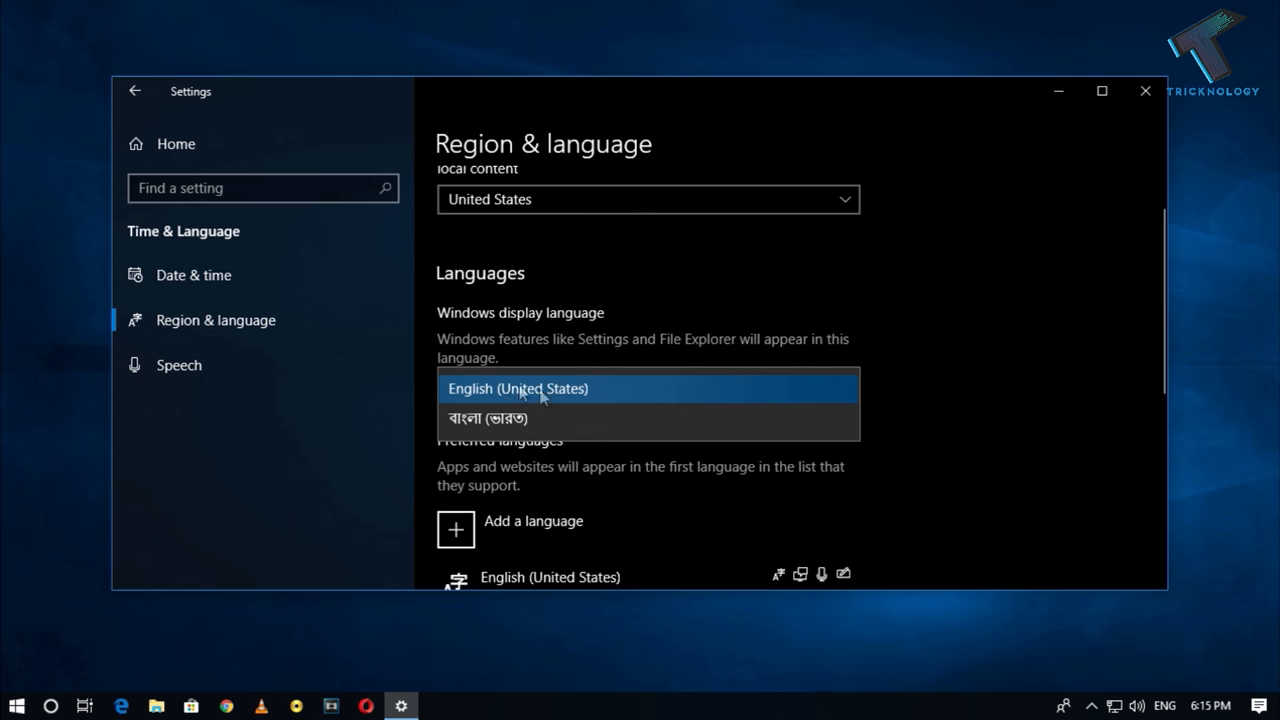
click(520, 388)
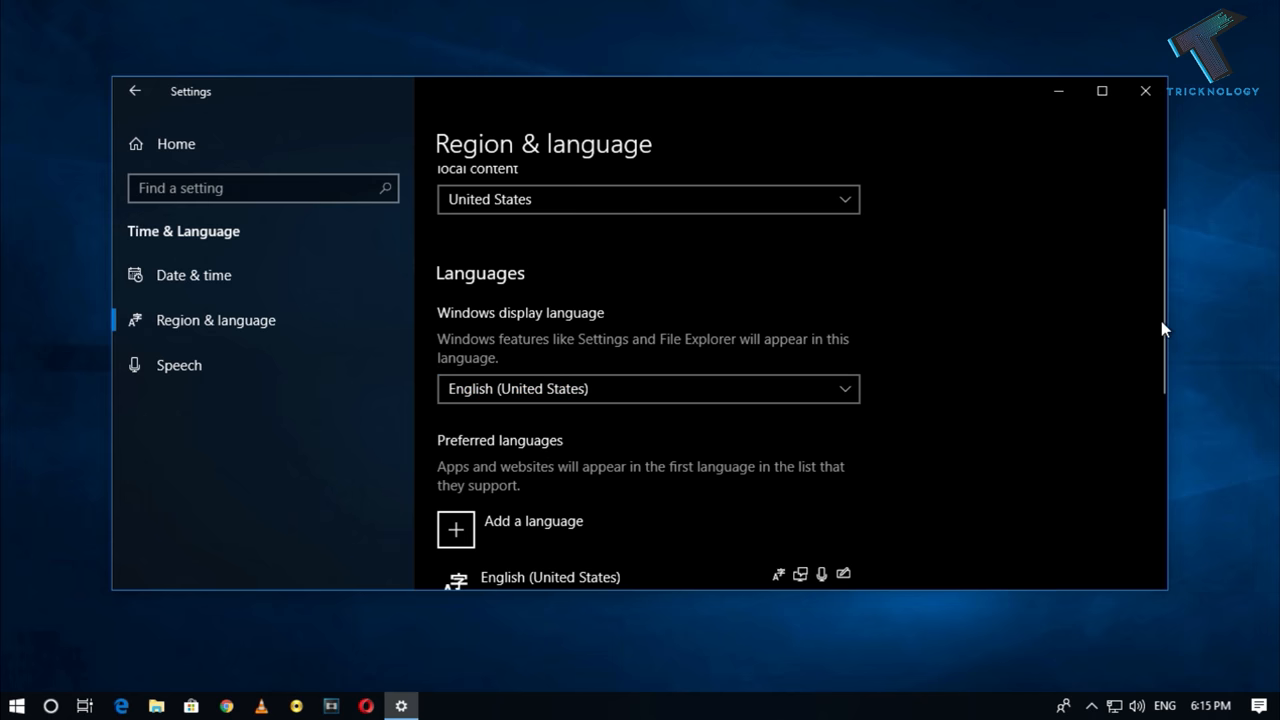
scroll(down, 3)
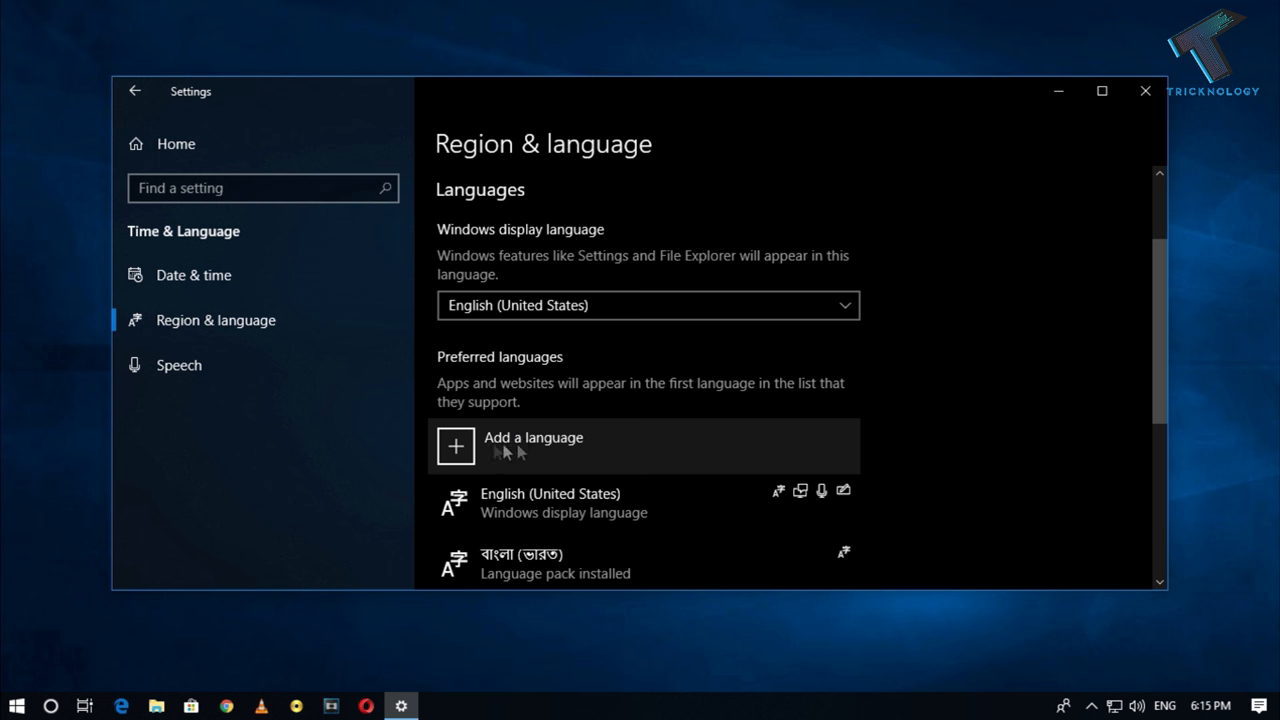
Step: Add English (India) via search and install it as the Windows display language
click(532, 446)
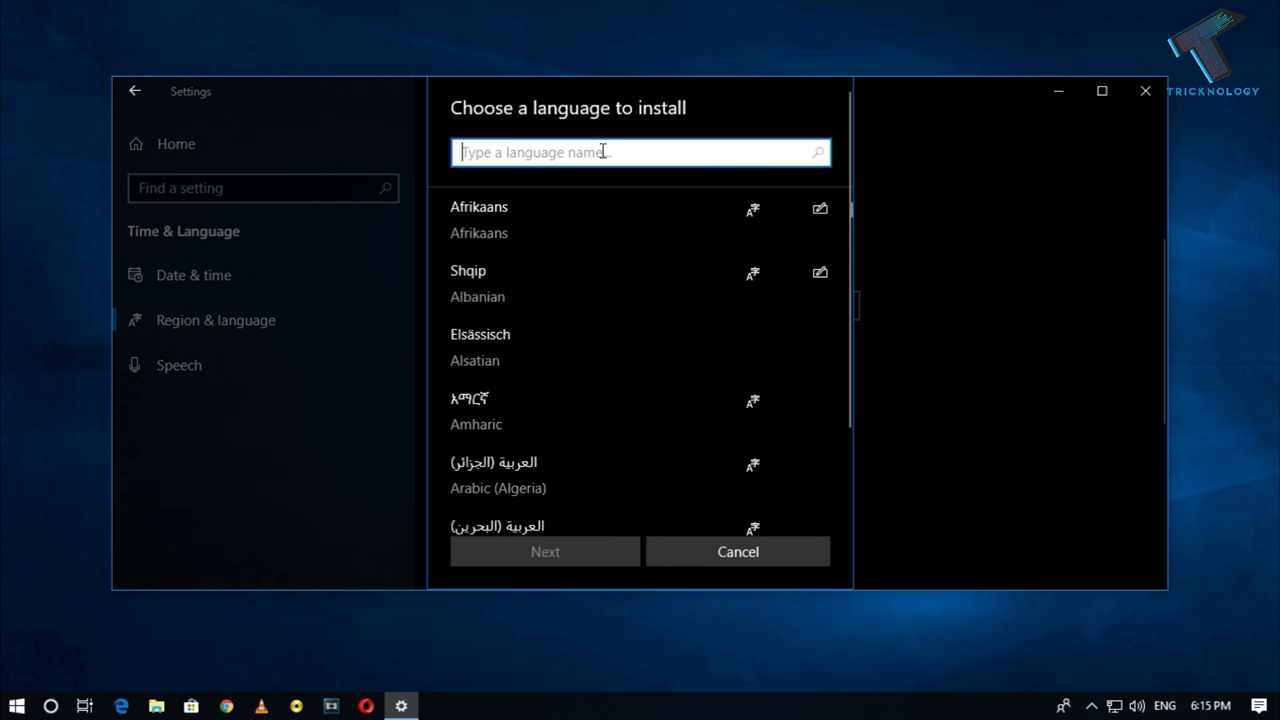
text(enl)
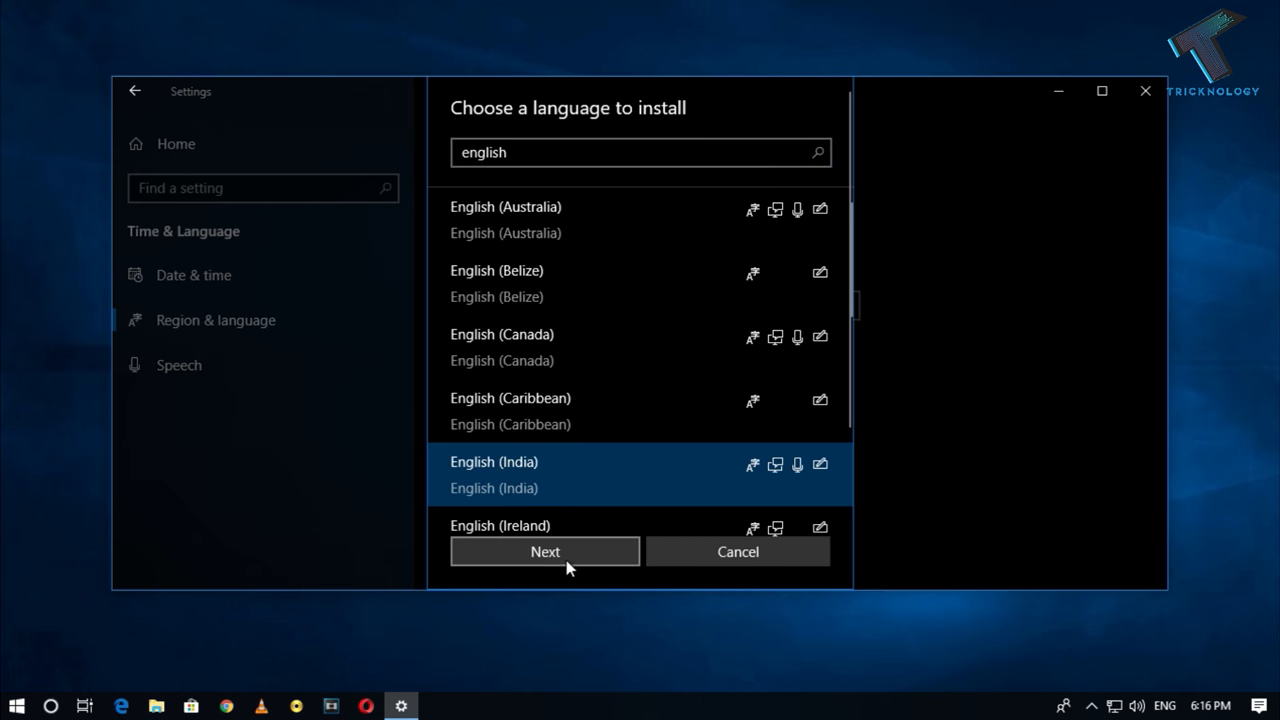
click(544, 552)
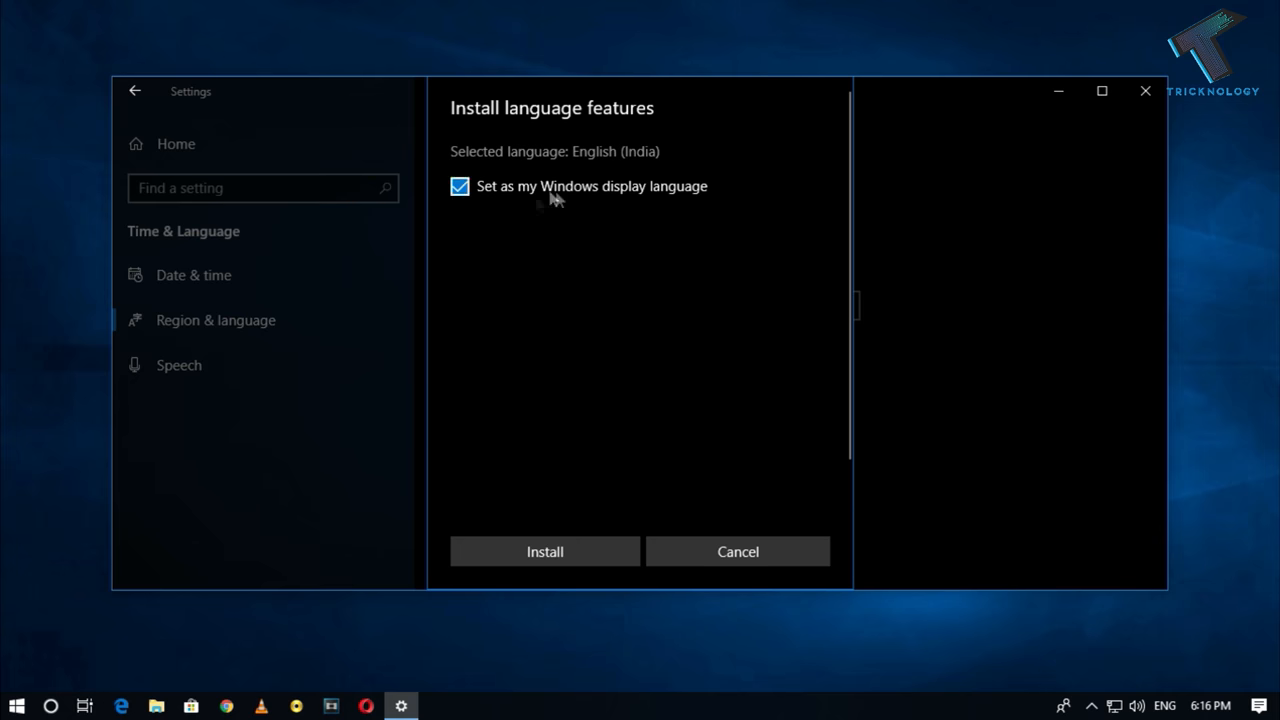
click(544, 552)
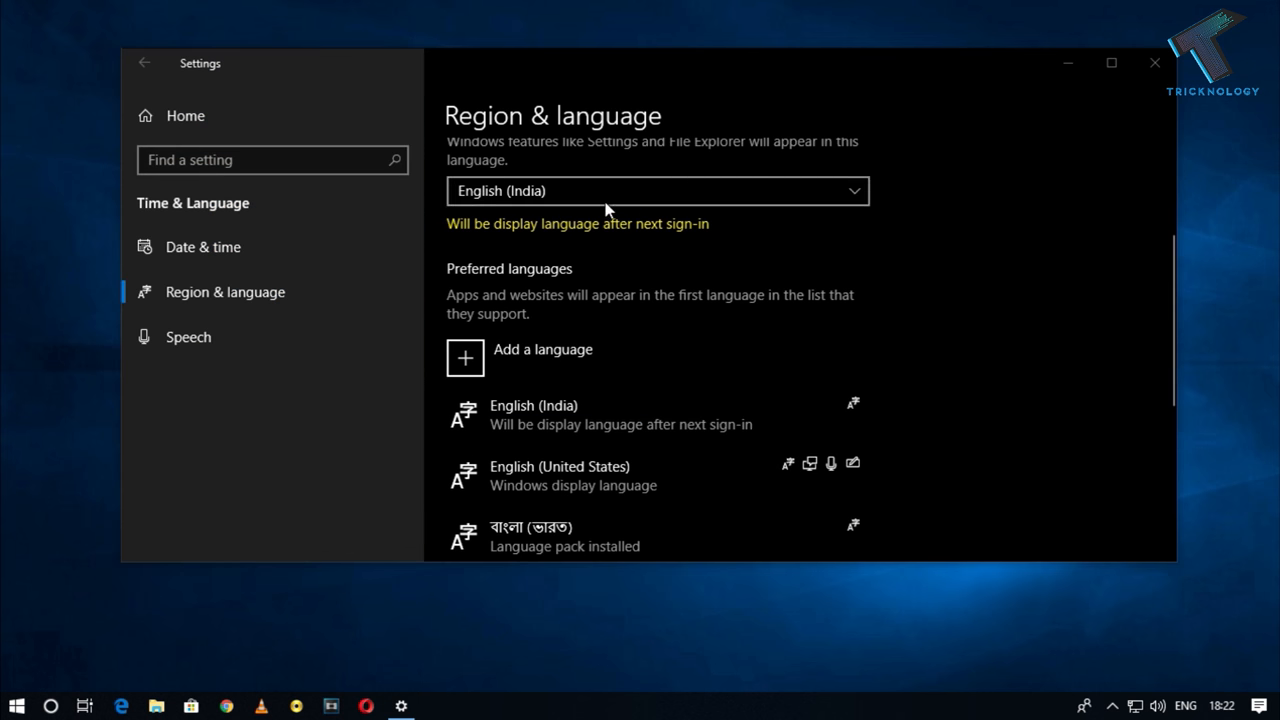
Step: Choose English (India) as the display language for the next sign-in
click(656, 192)
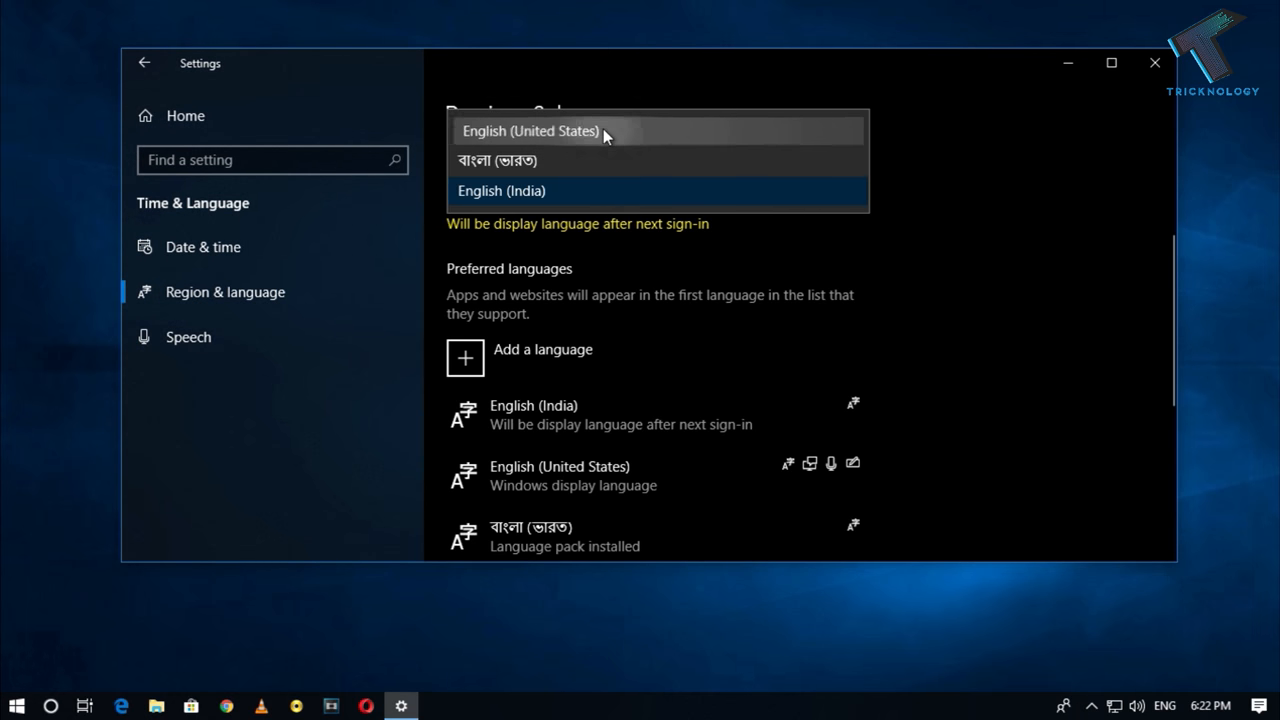
click(530, 132)
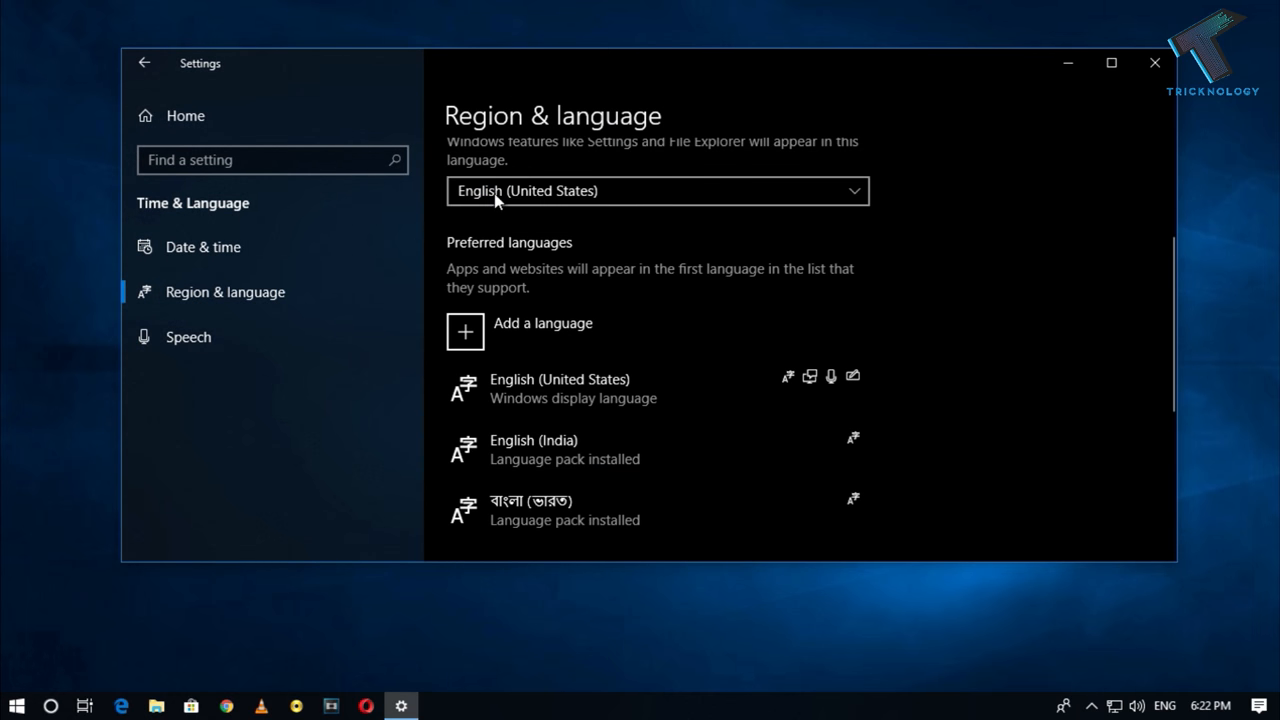
click(656, 190)
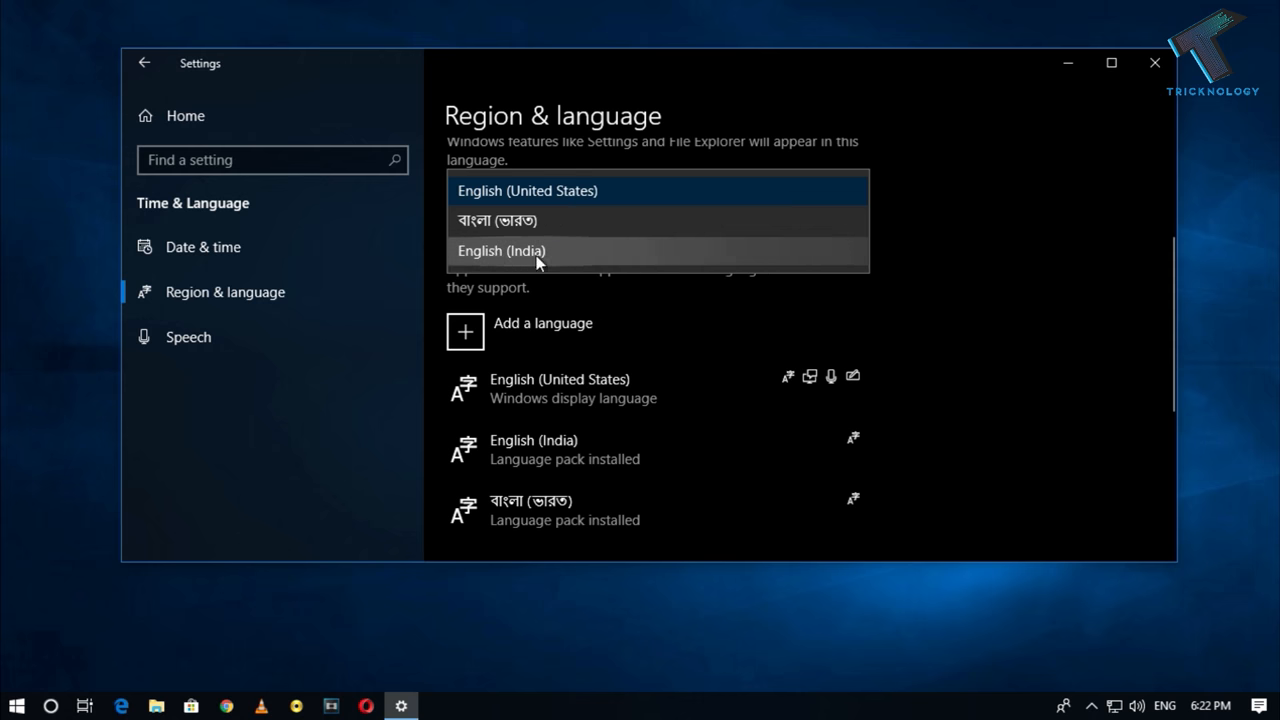
click(512, 252)
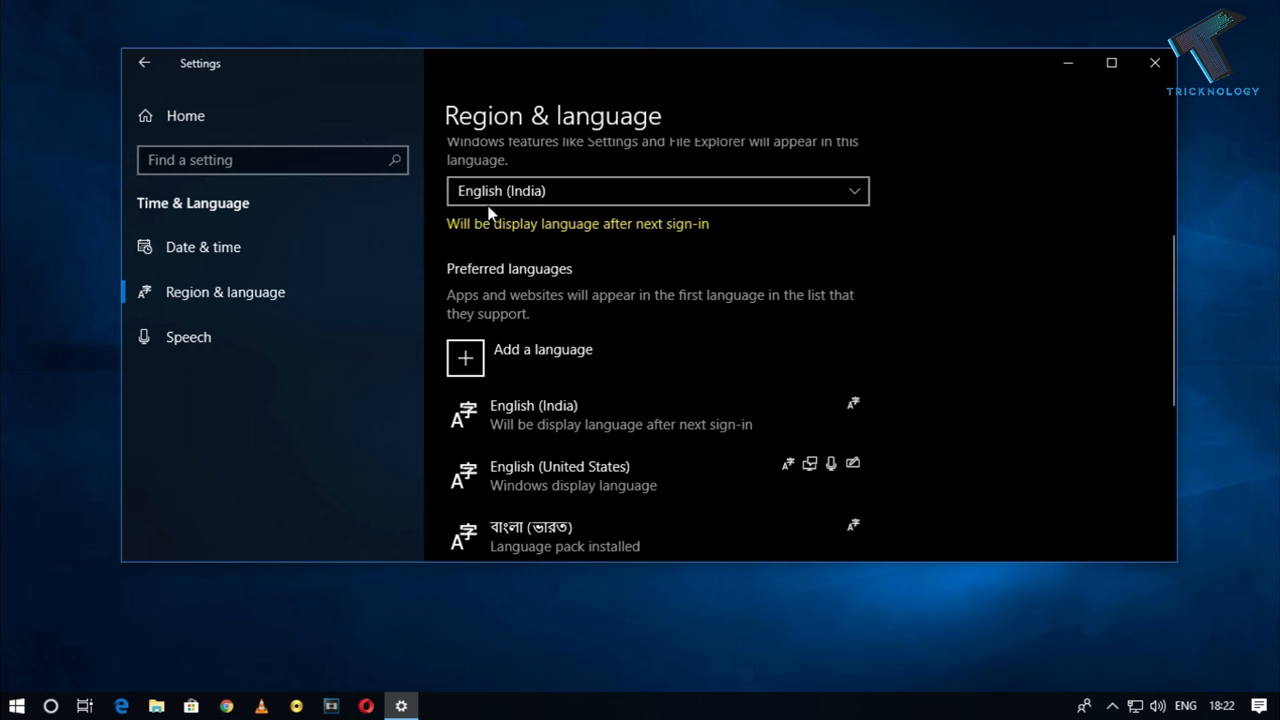
Step: Reach the Region dialog's Administrative settings for welcome screen and new users
scroll(down, 3)
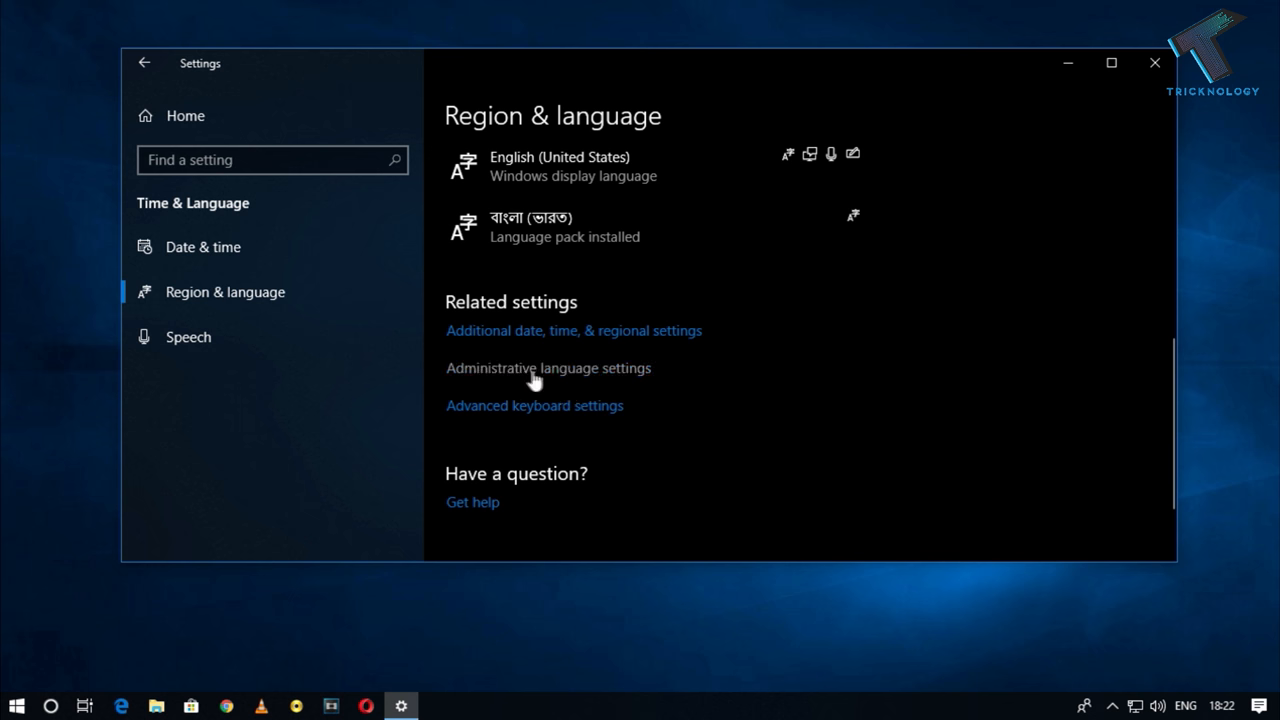
click(548, 368)
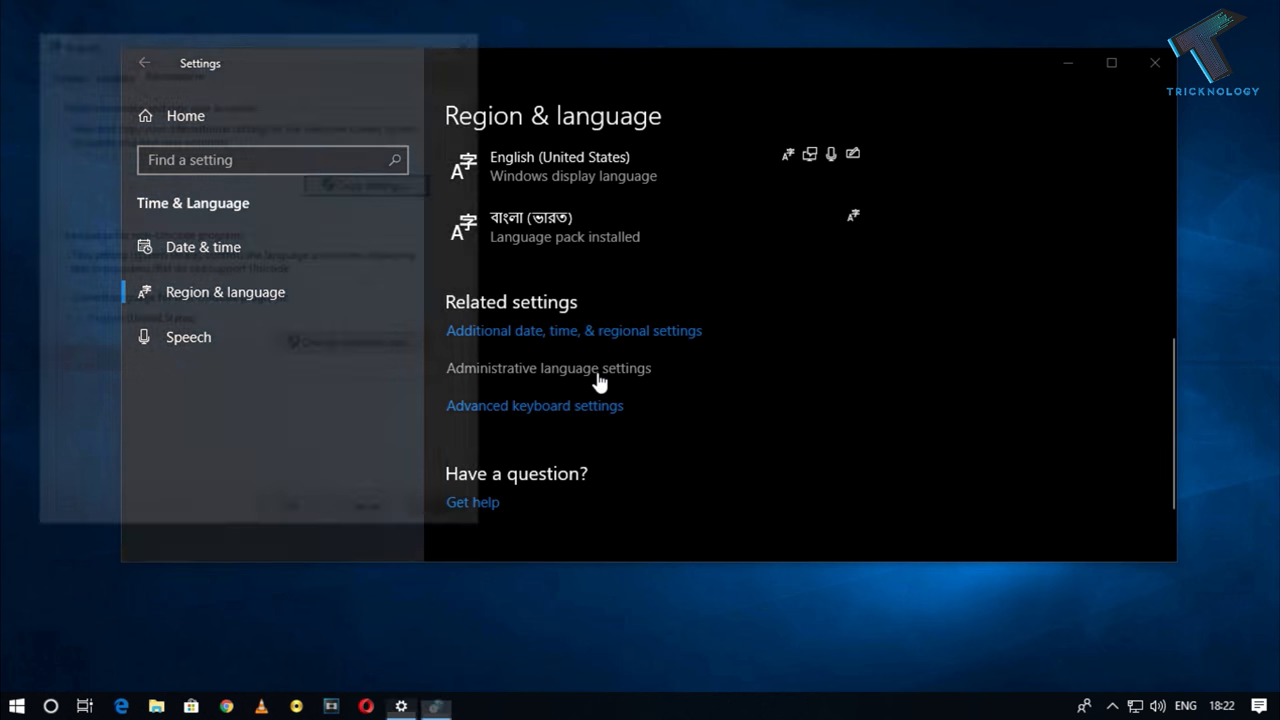
click(548, 368)
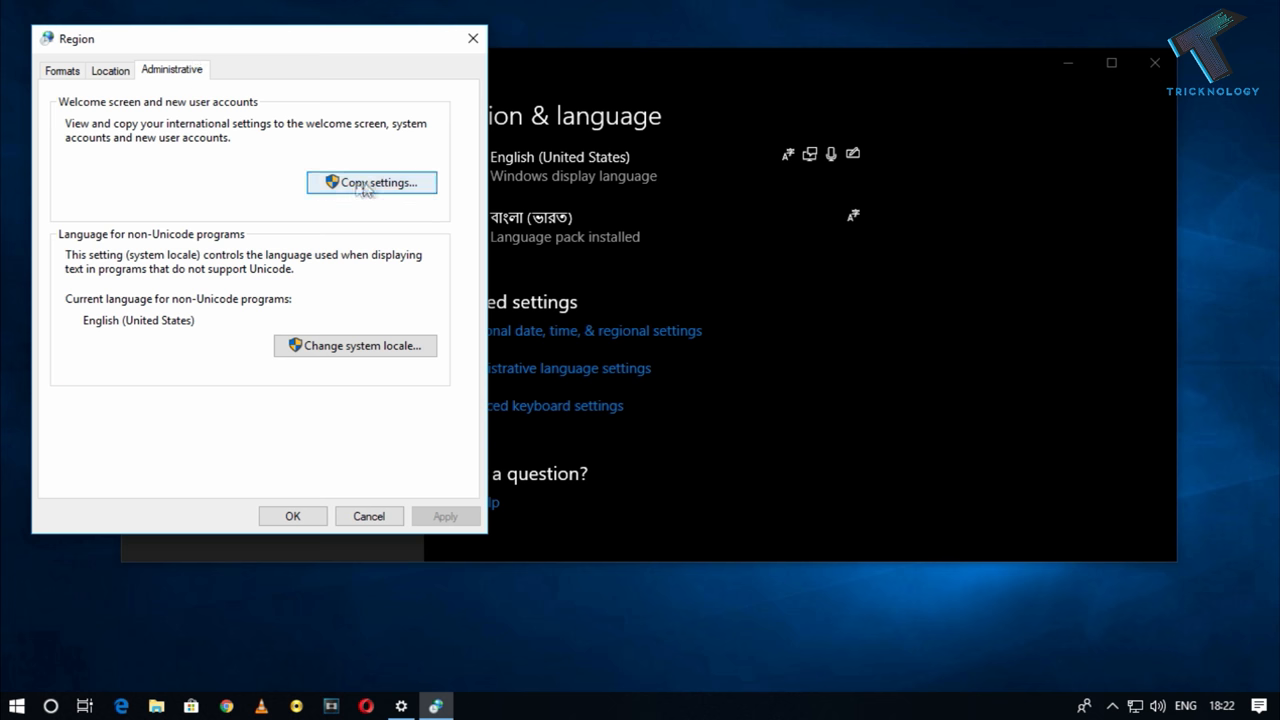
click(372, 184)
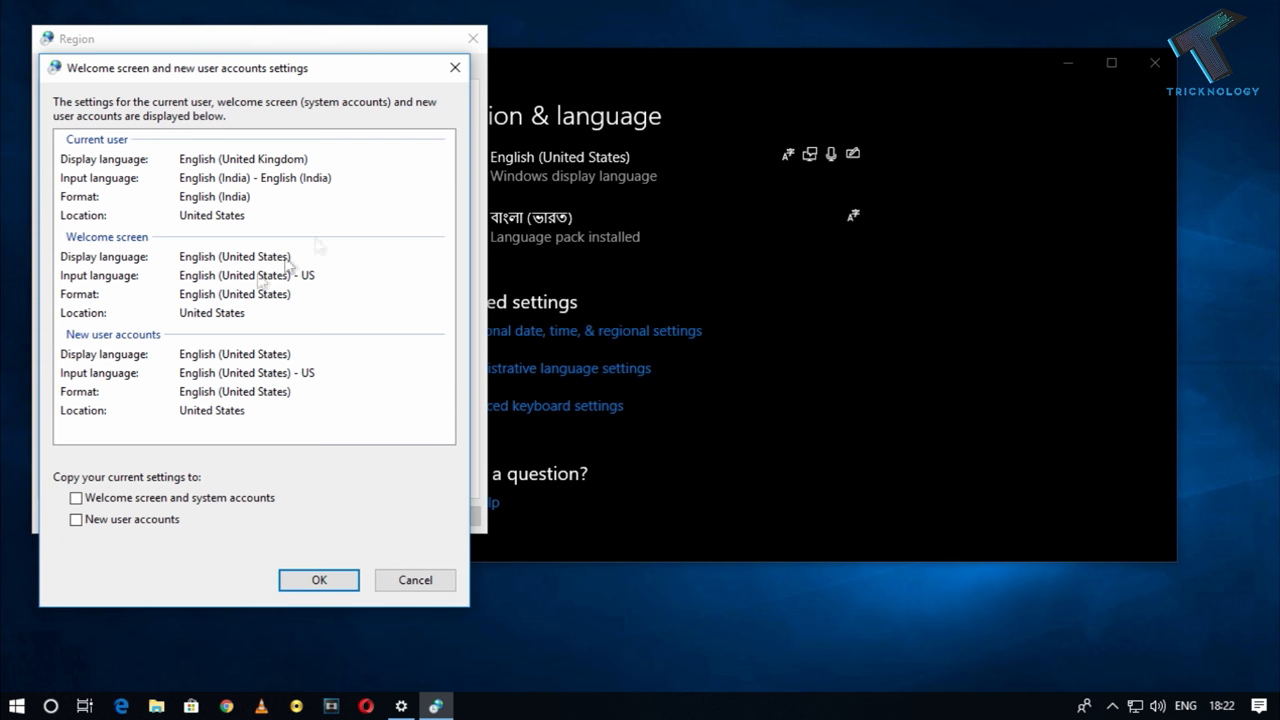
Step: Copy language settings to the welcome screen and new user accounts, triggering a restart prompt
click(76, 520)
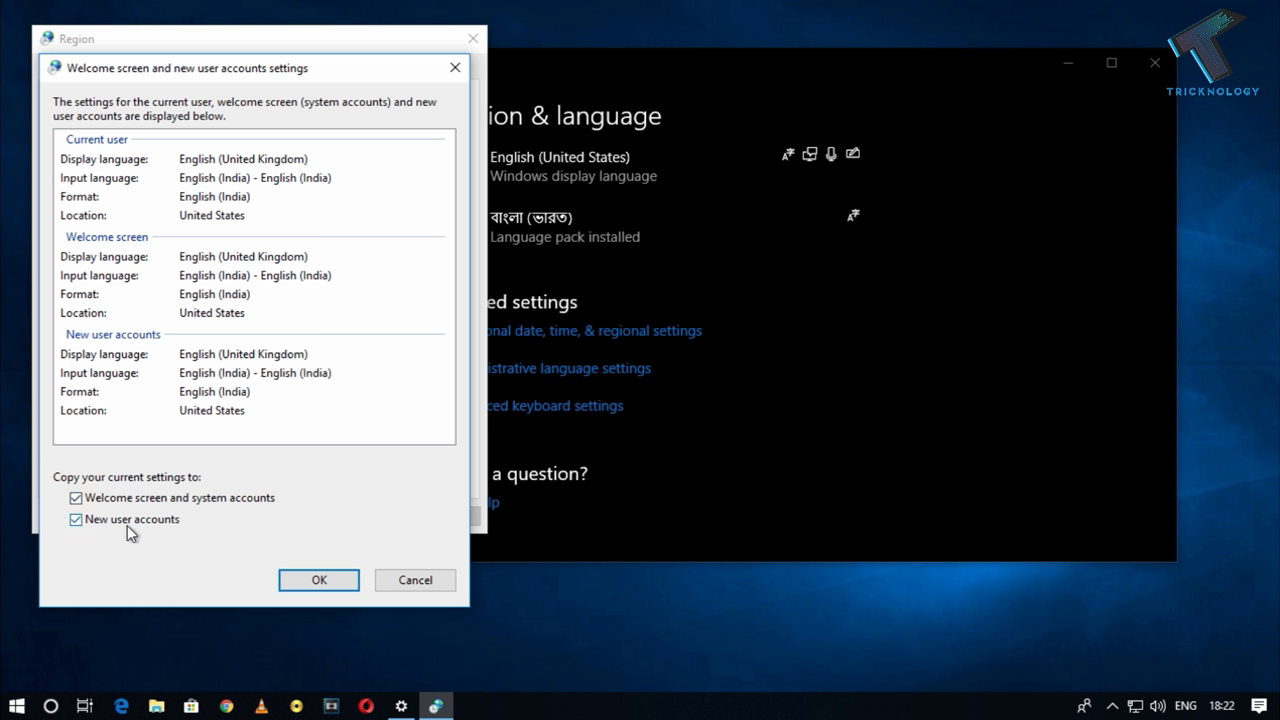
click(318, 580)
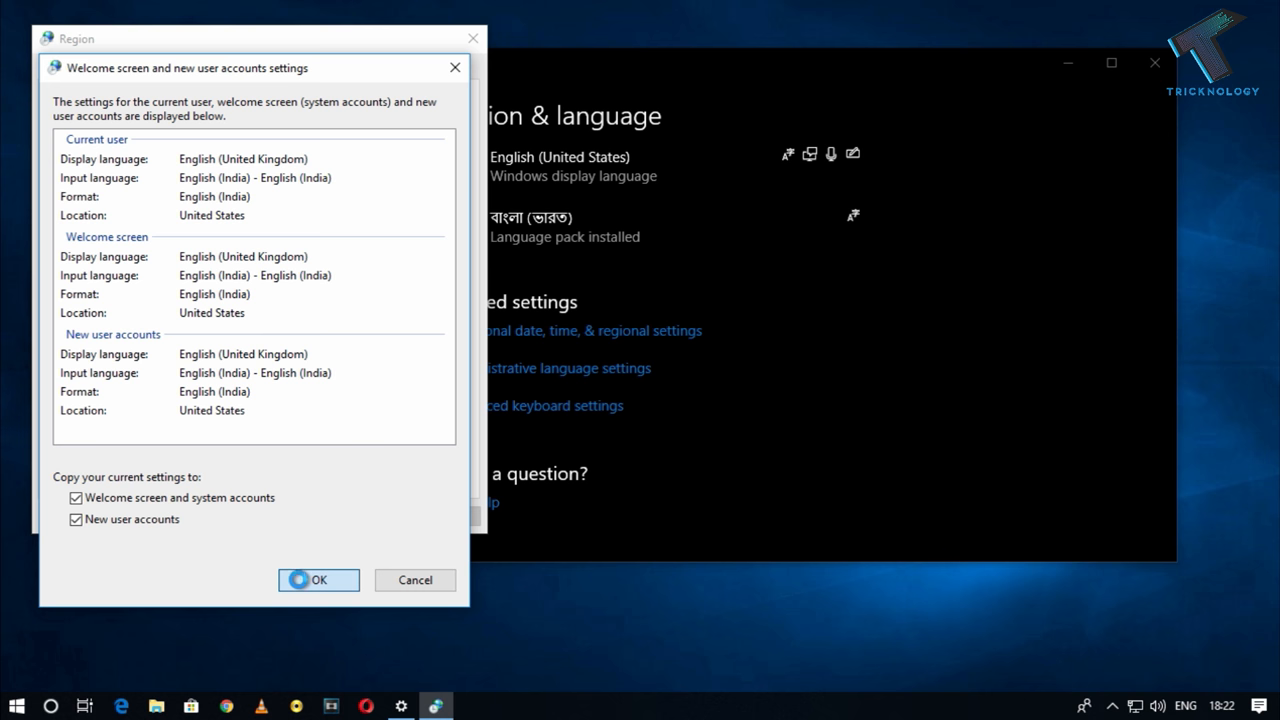
click(318, 580)
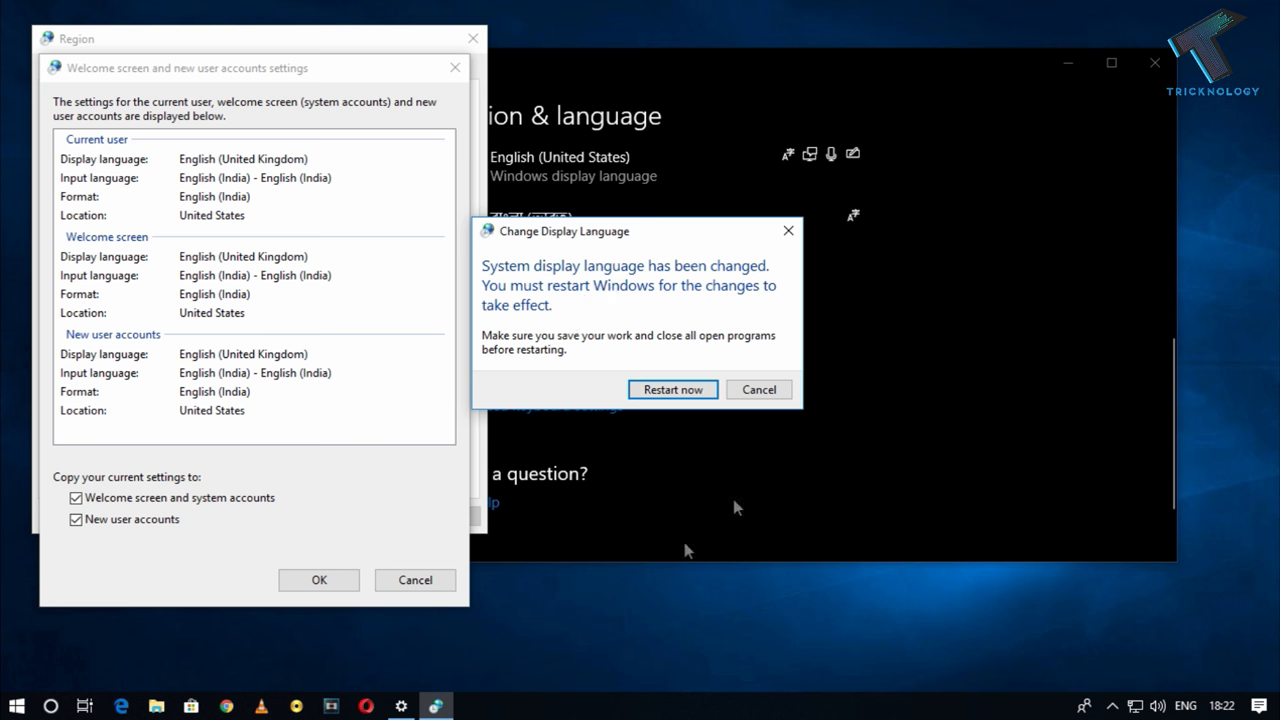
mouse_move(754, 308)
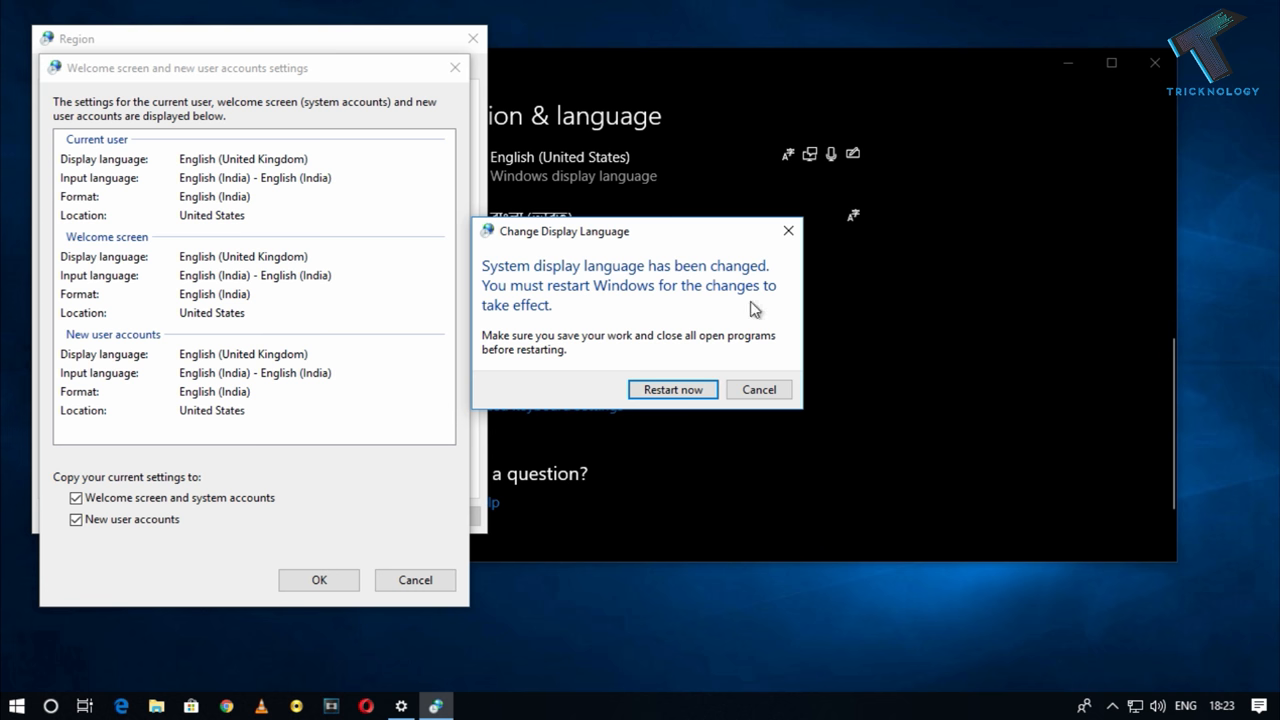